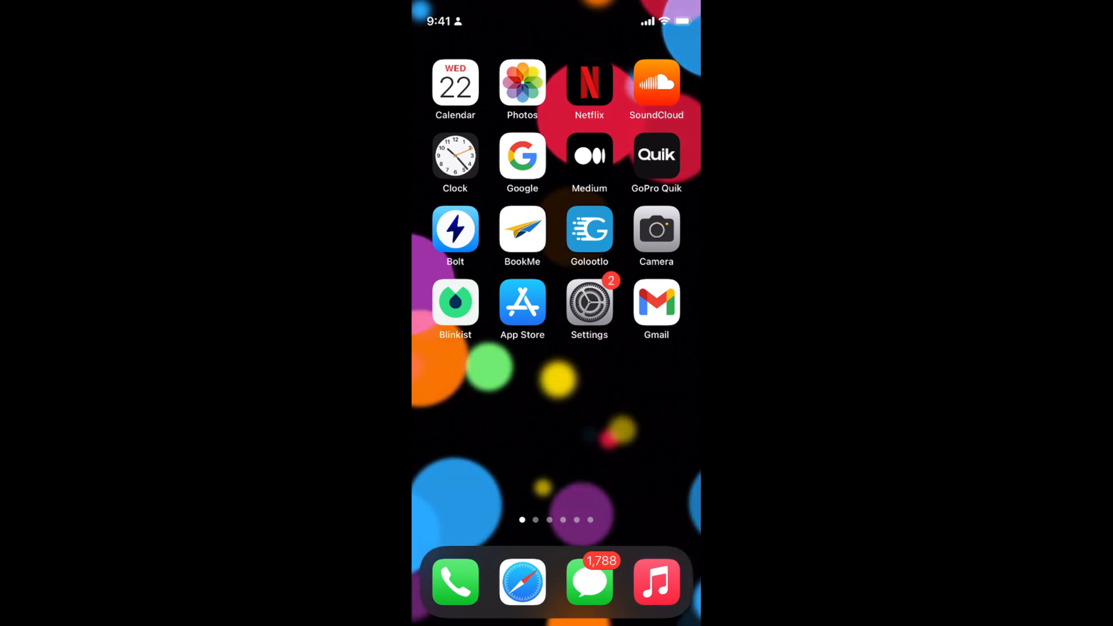
Launch Safari from the dock, landing on the apple.com home page
{"action": "left_click", "coordinate": [521, 582]}
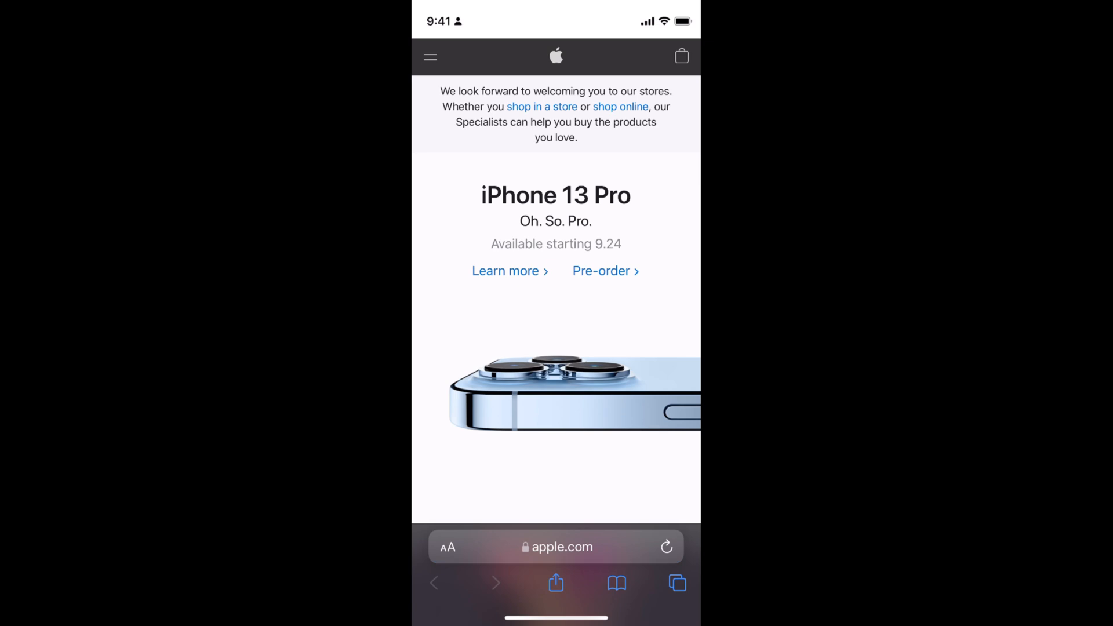
{"action": "scroll", "scroll_direction": "down", "scroll_amount": 3}
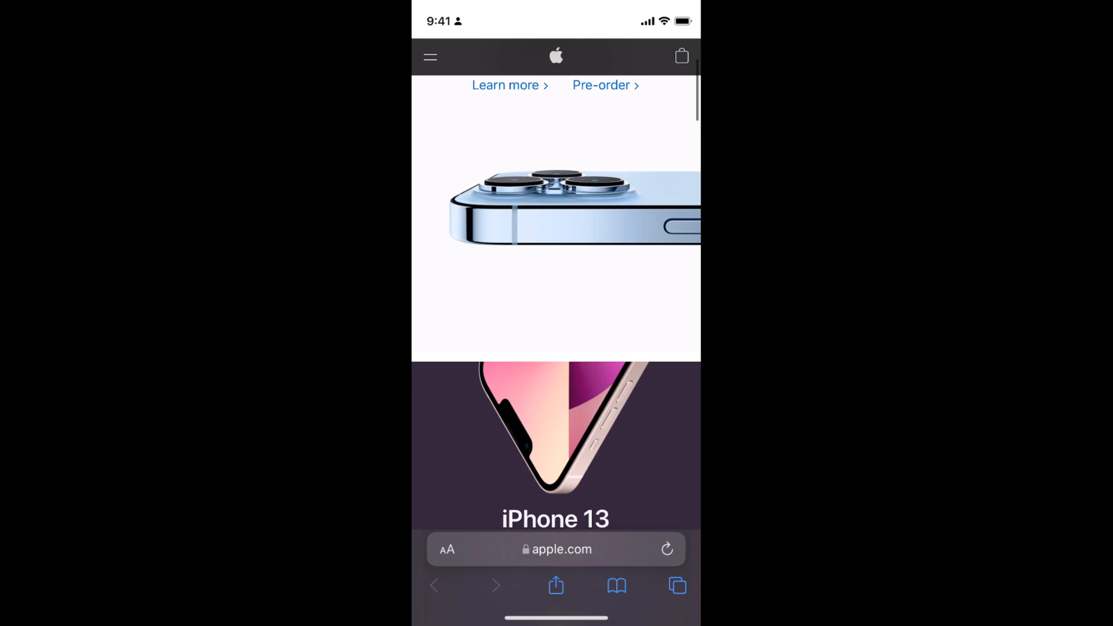
{"action": "scroll", "scroll_direction": "down", "scroll_amount": 3}
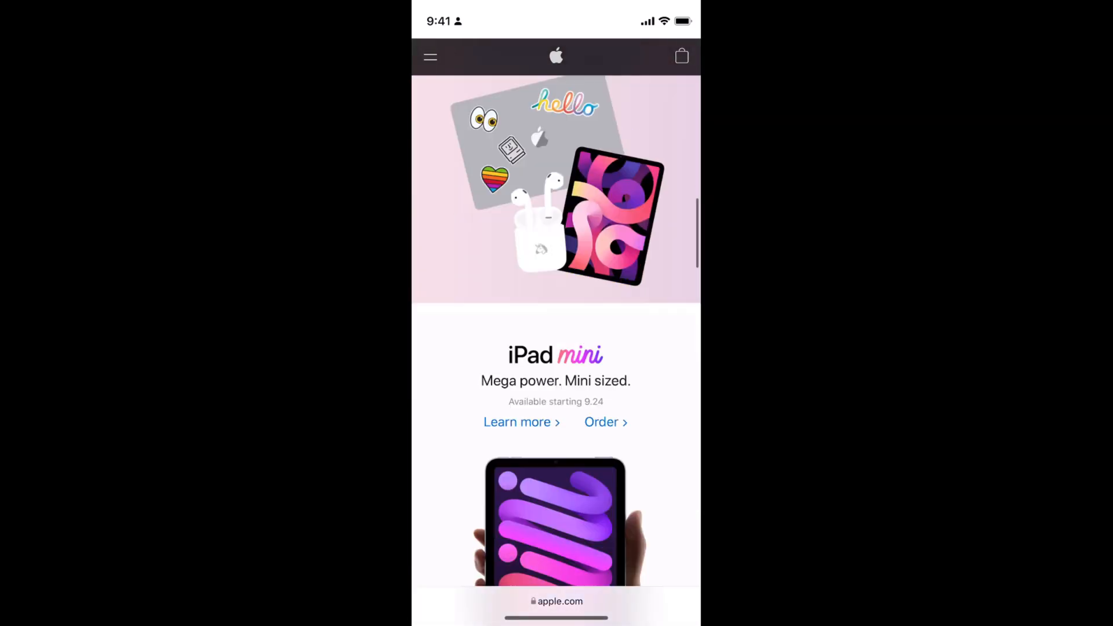
{"action": "scroll", "scroll_direction": "down", "scroll_amount": 3}
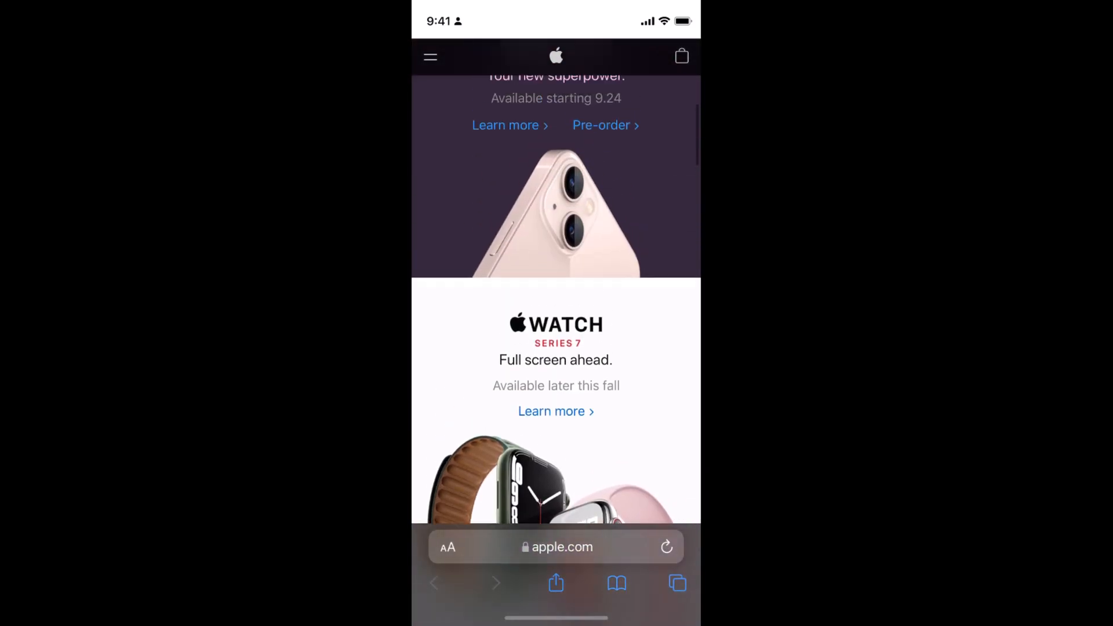
{"action": "scroll", "scroll_direction": "down", "scroll_amount": 3}
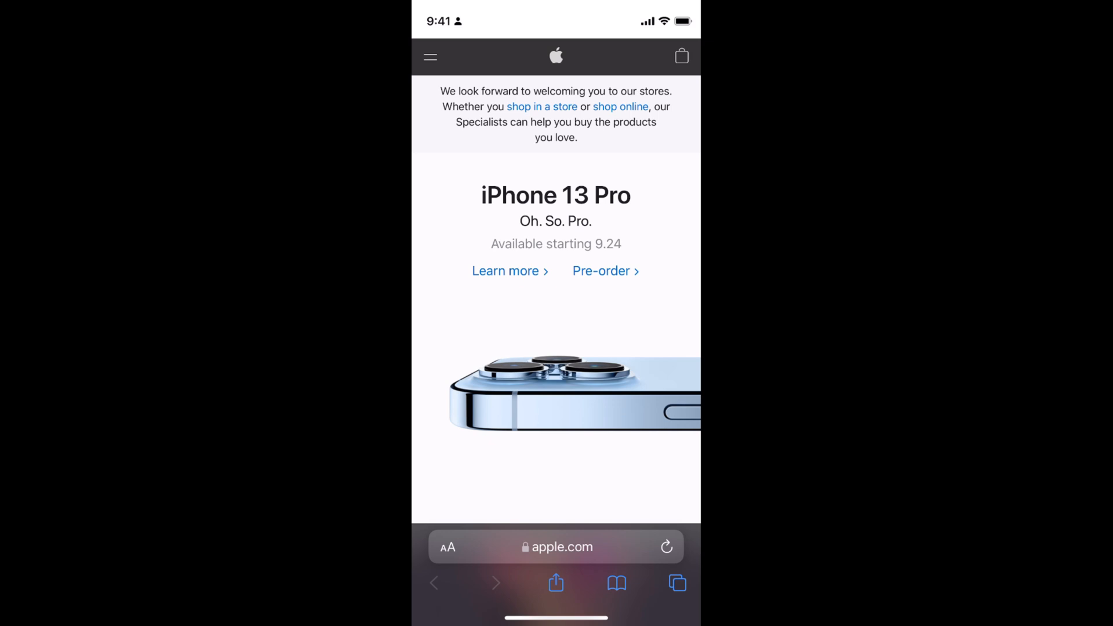
Request the desktop version of apple.com from the AA page-settings menu
{"action": "scroll", "scroll_direction": "down", "scroll_amount": 3}
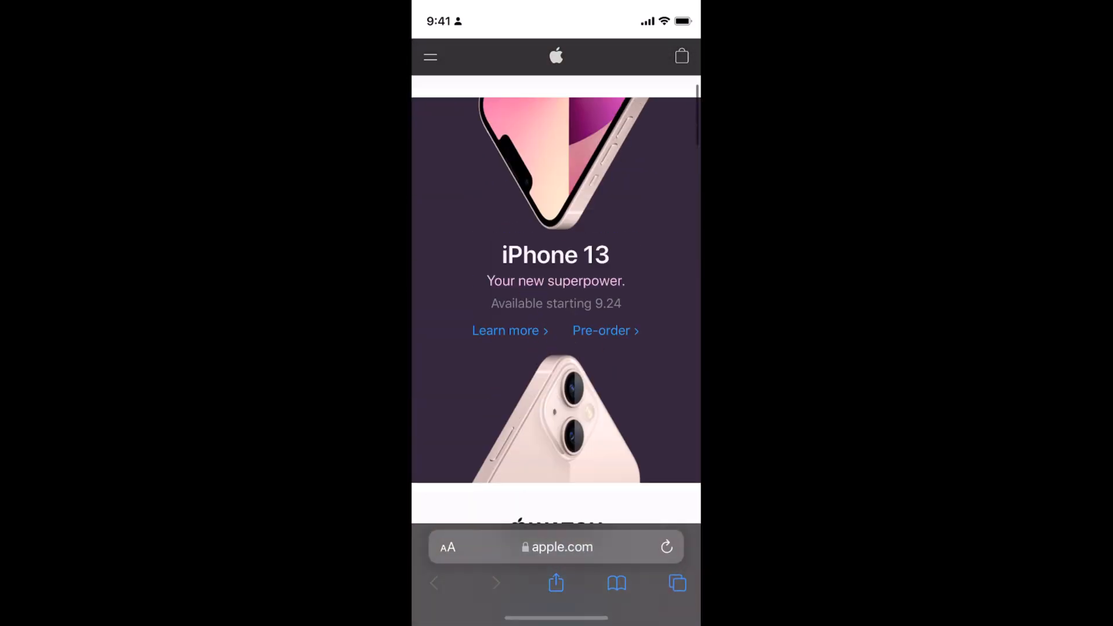
{"action": "left_click", "coordinate": [450, 547]}
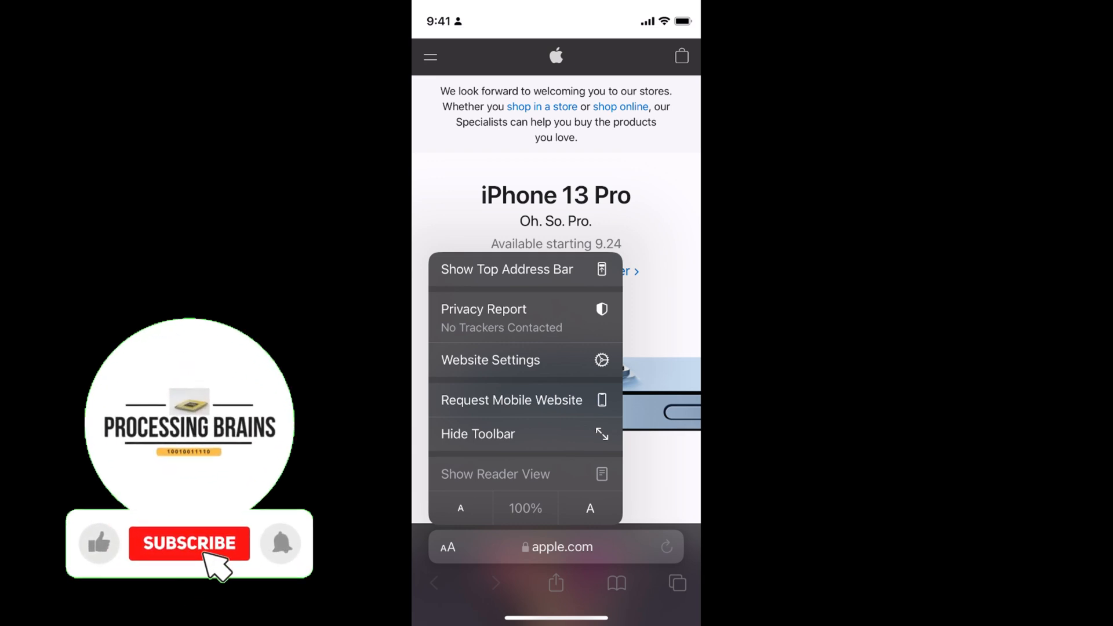
Request the mobile version of apple.com again and return to the iPhone 13 Pro banner
{"action": "left_click", "coordinate": [190, 543]}
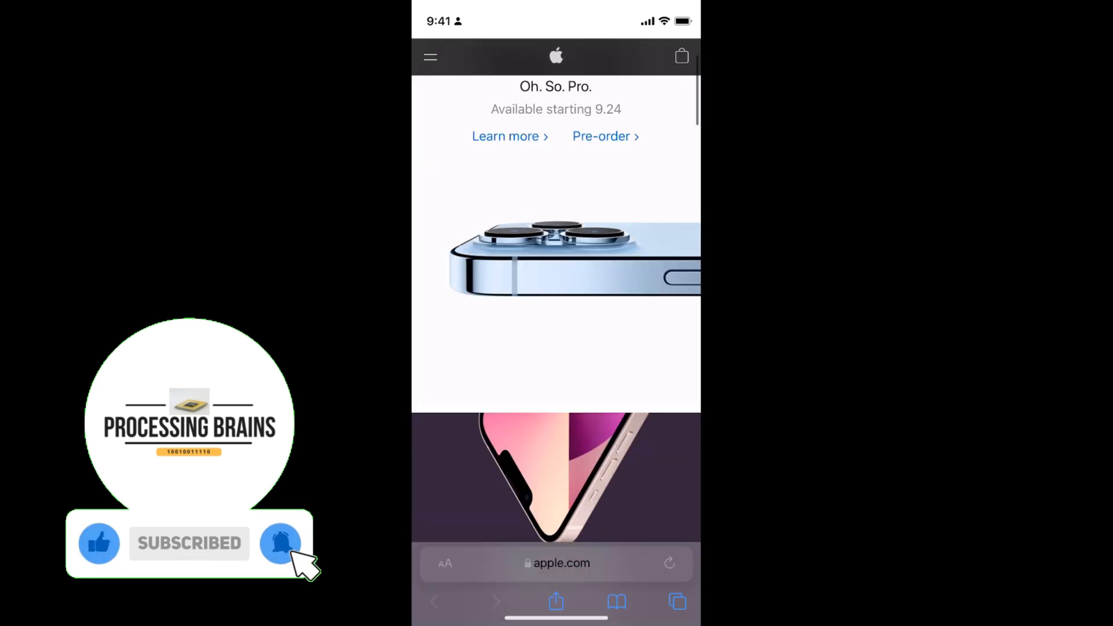
{"action": "scroll", "scroll_direction": "up", "scroll_amount": 3}
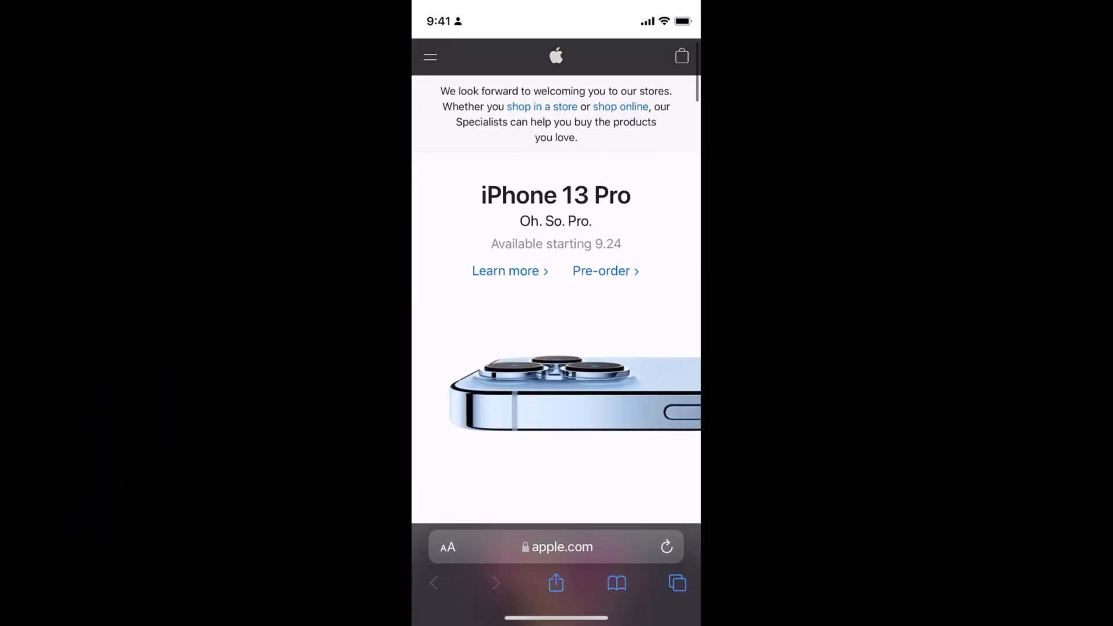